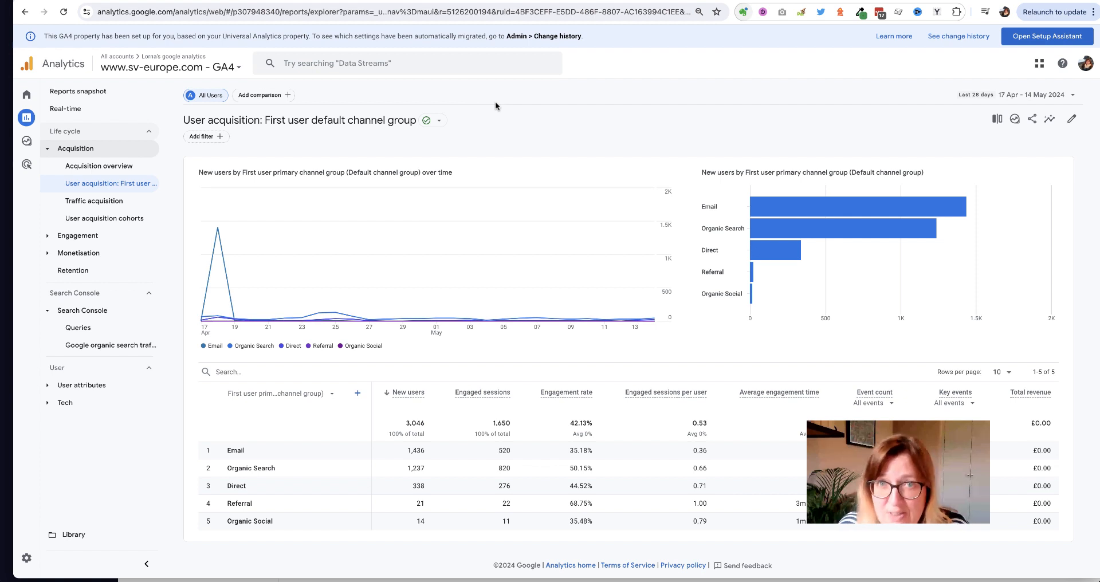
pyautogui.moveTo(550, 142)
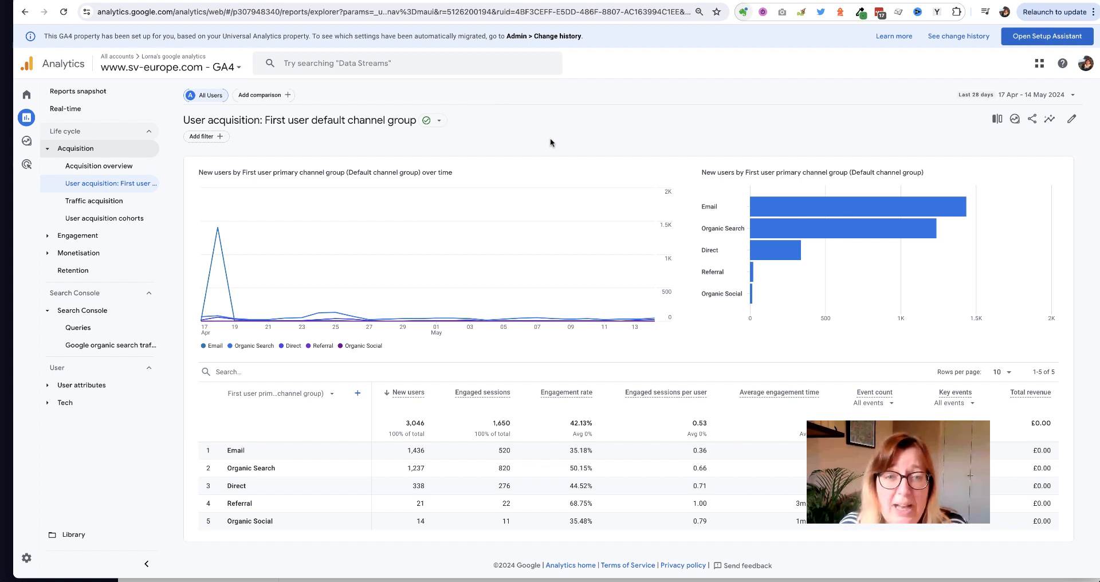
pyautogui.moveTo(214, 242)
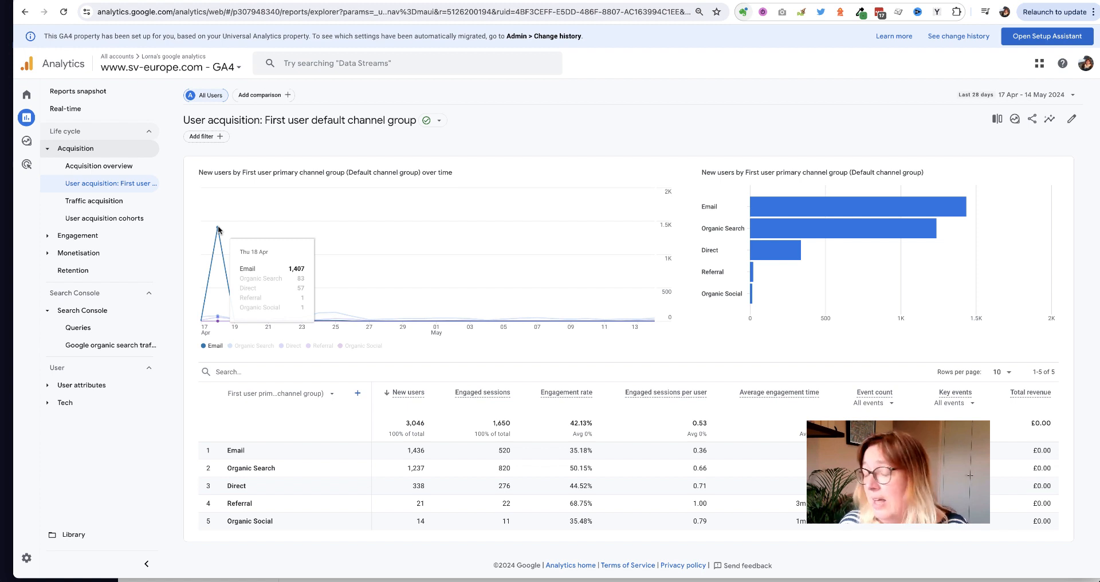
pyautogui.moveTo(305, 344)
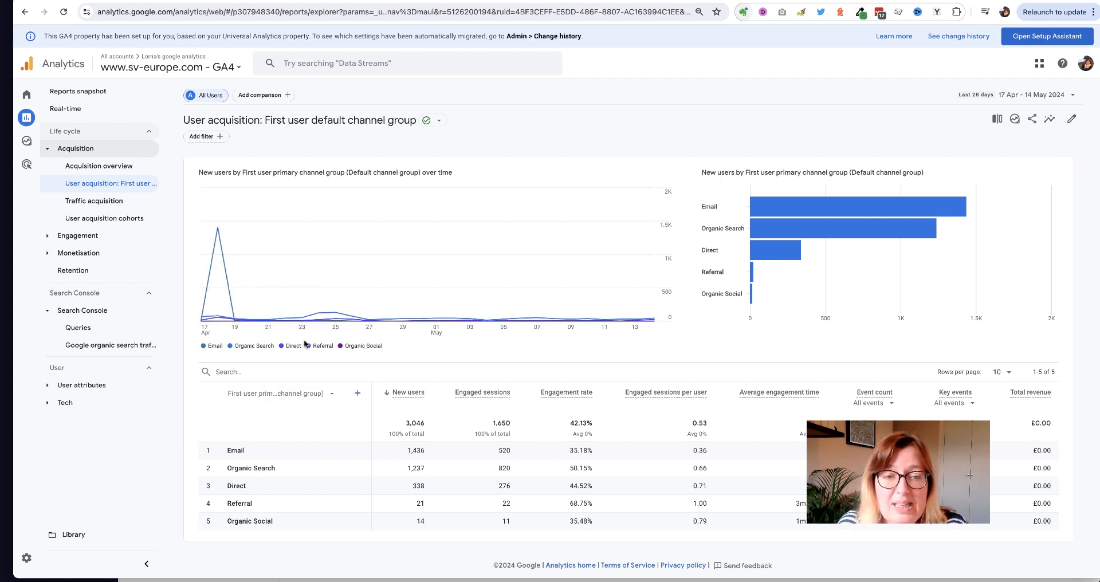
pyautogui.moveTo(469, 320)
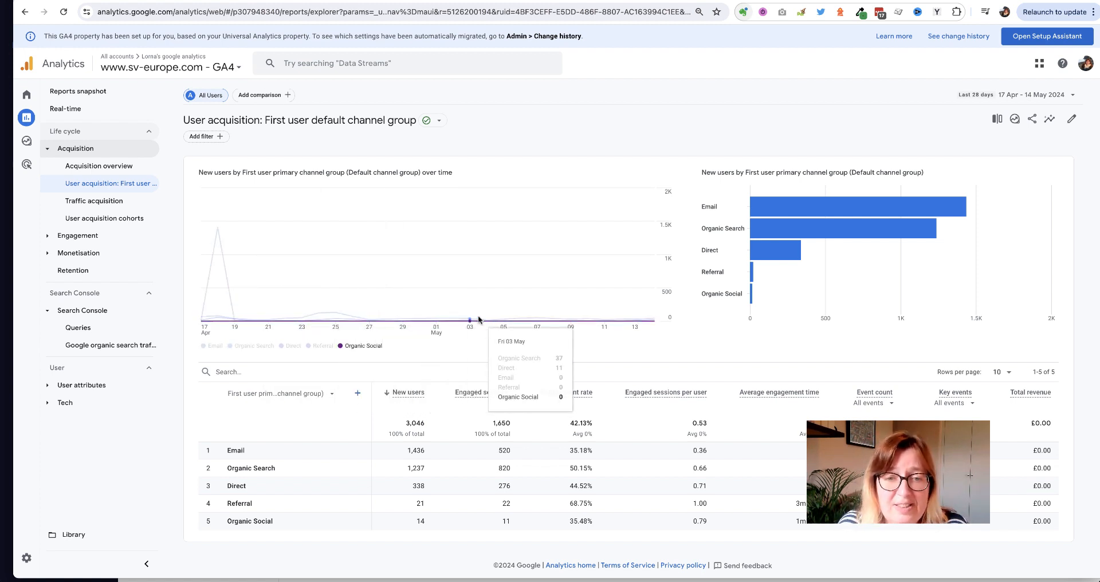
pyautogui.moveTo(552, 323)
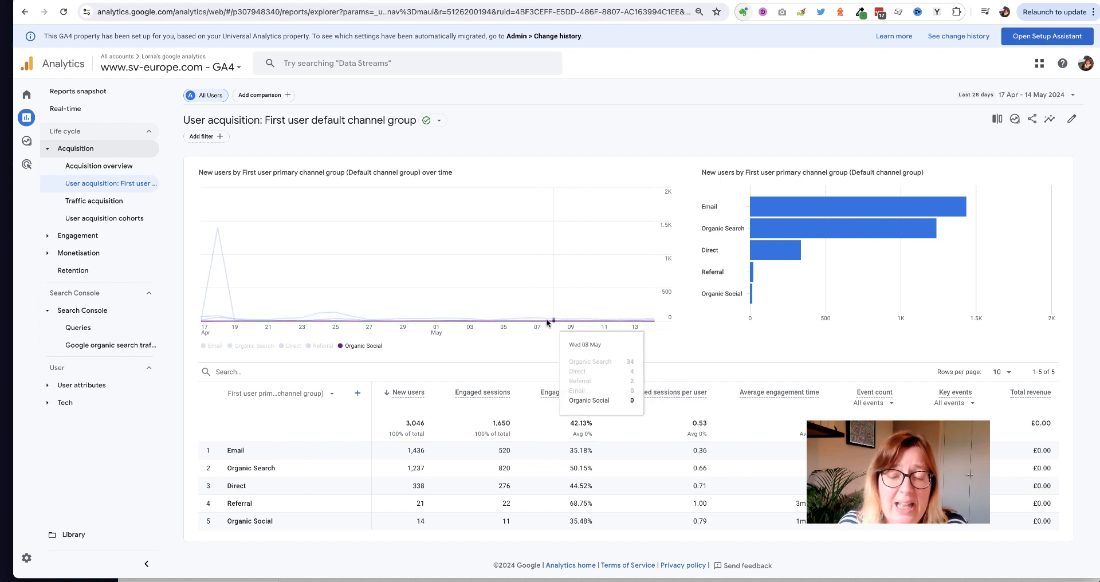
pyautogui.moveTo(319, 319)
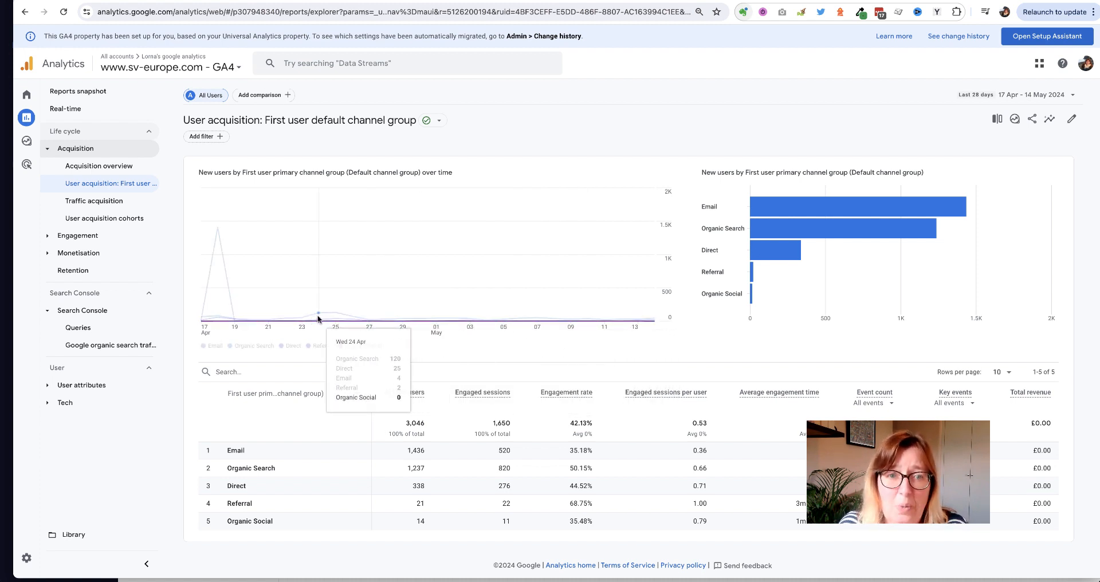
pyautogui.moveTo(218, 232)
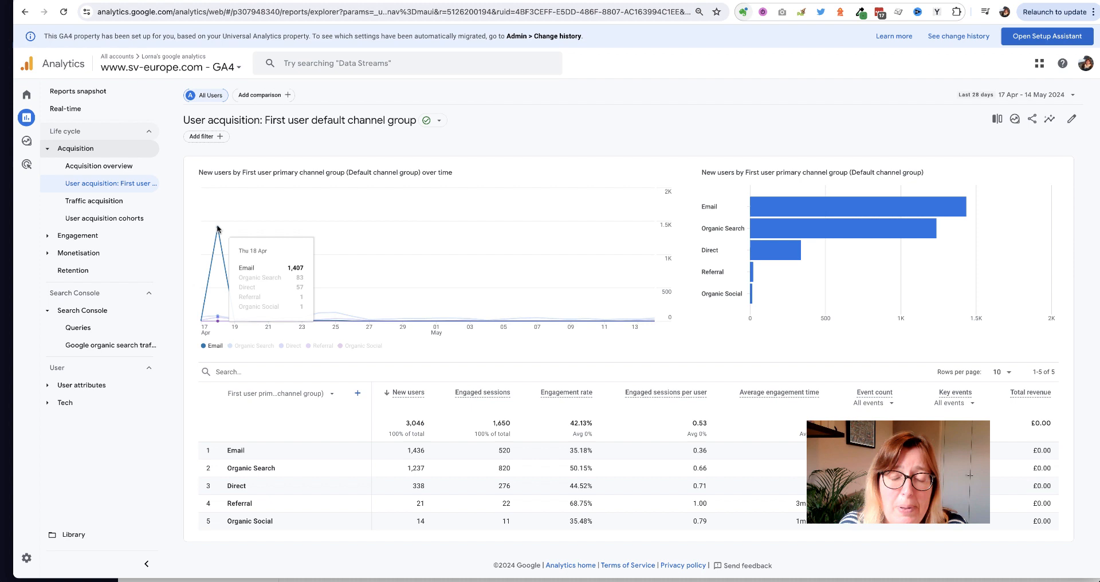
pyautogui.moveTo(515, 320)
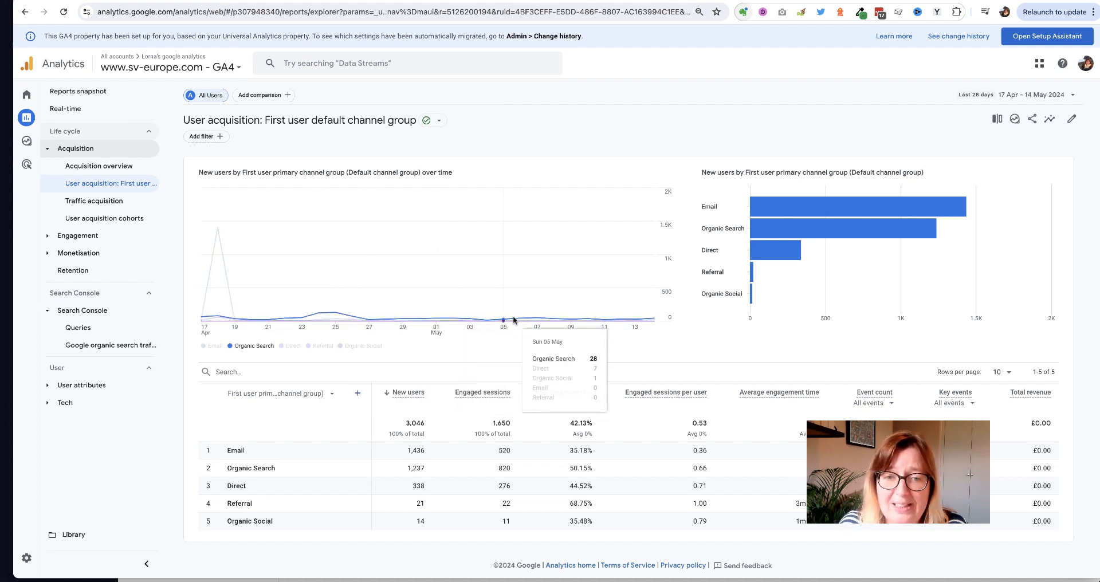
pyautogui.moveTo(304, 321)
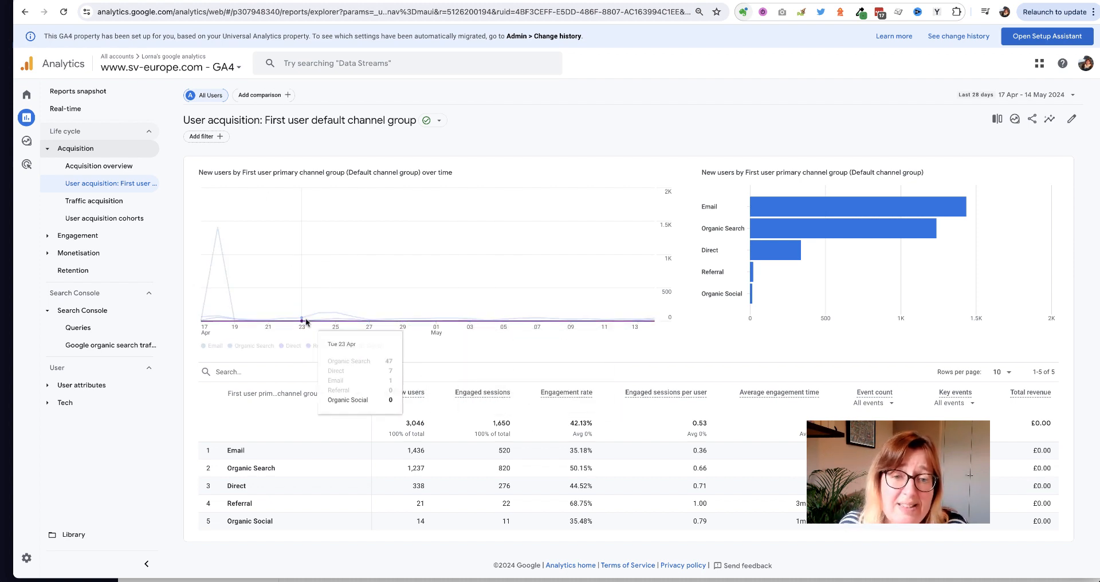
pyautogui.moveTo(401, 322)
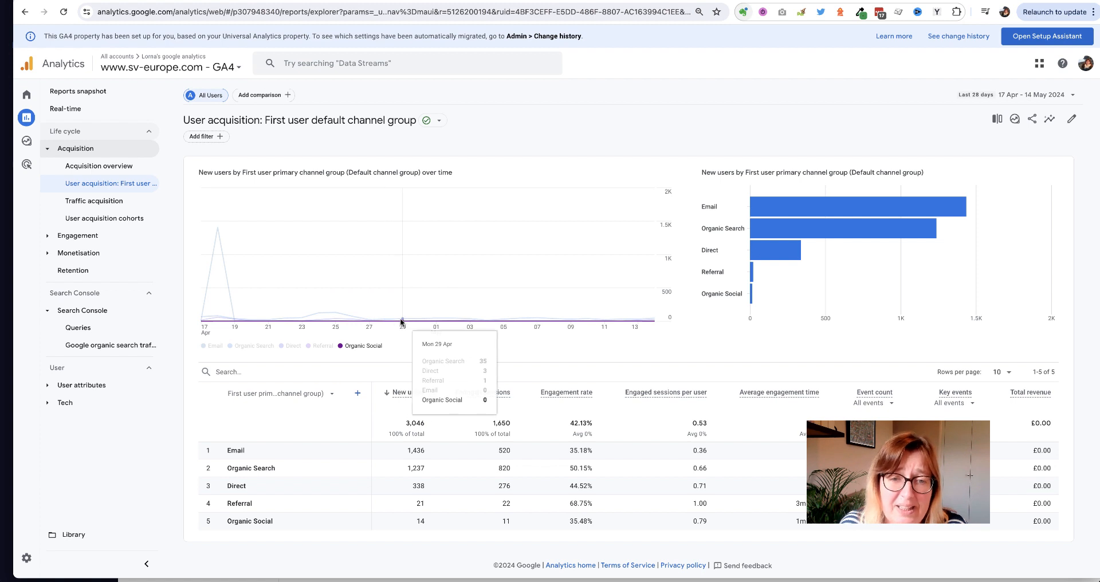
pyautogui.moveTo(190, 294)
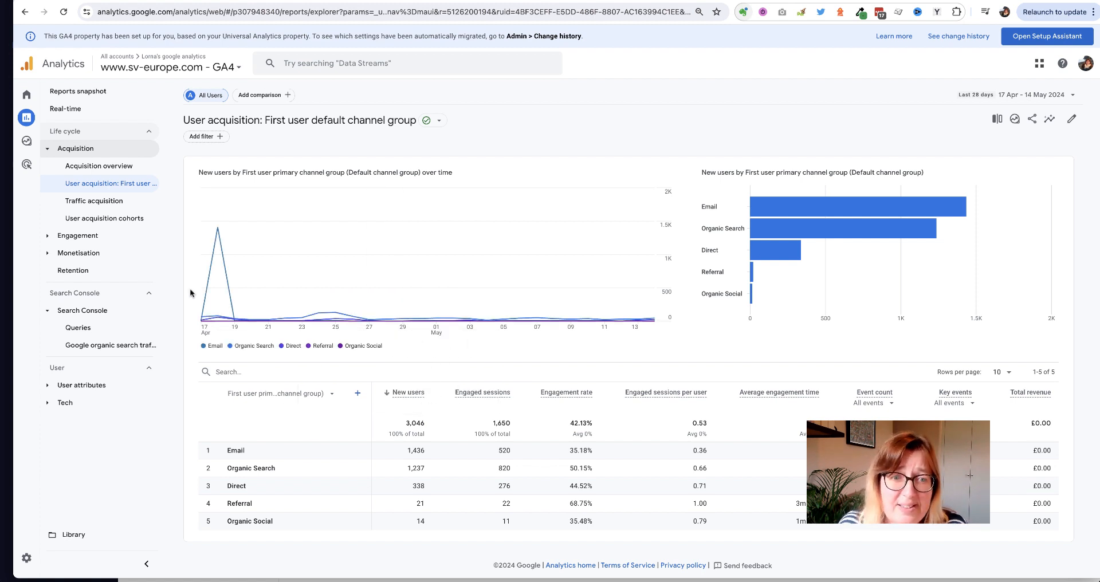
pyautogui.moveTo(218, 270)
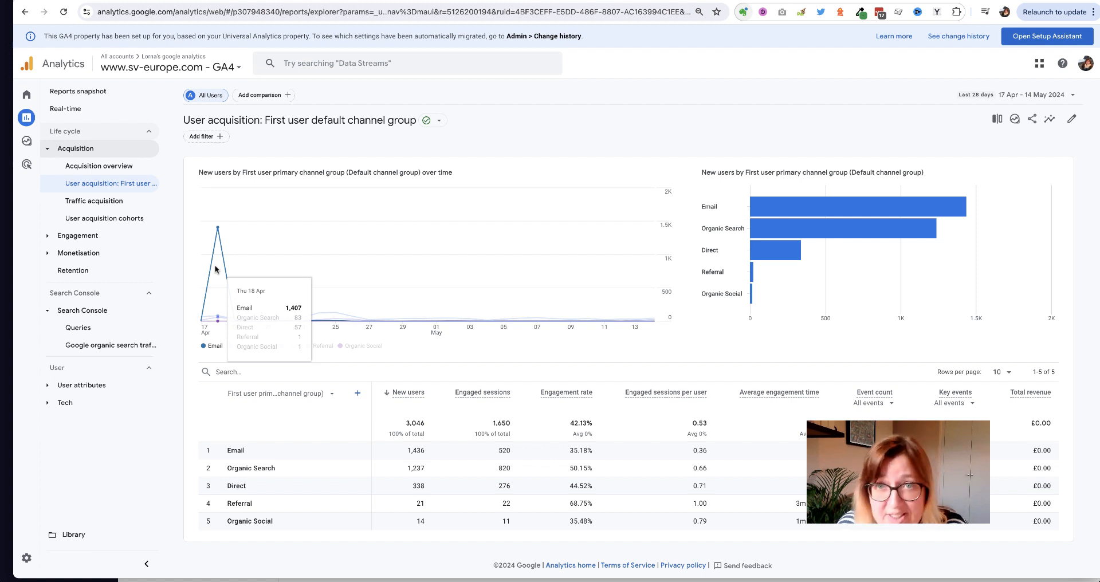
pyautogui.moveTo(321, 211)
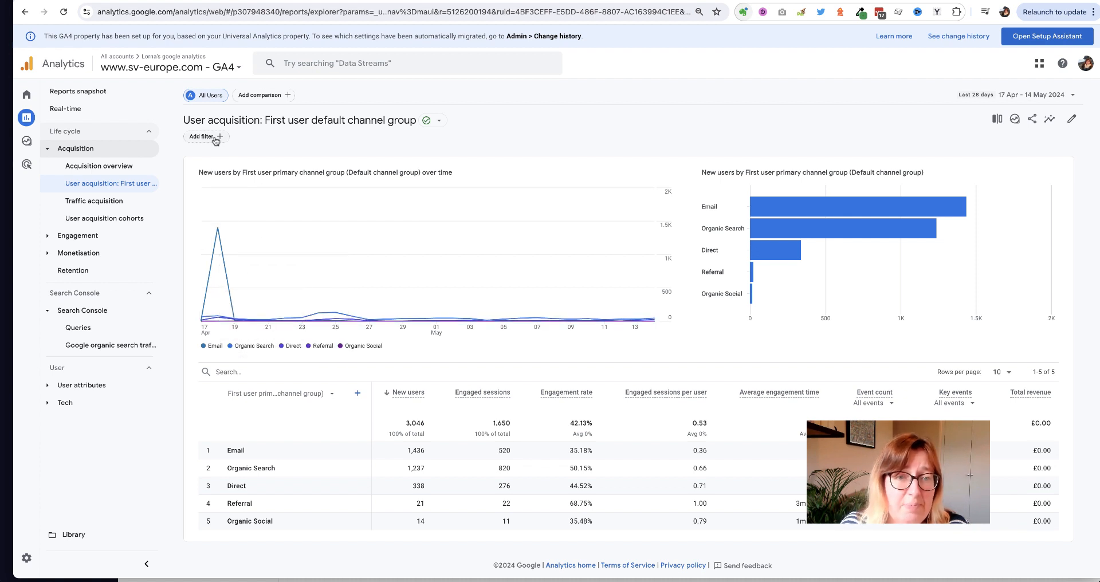
# Add a report filter on the First user default channel group dimension.
pyautogui.click(203, 136)
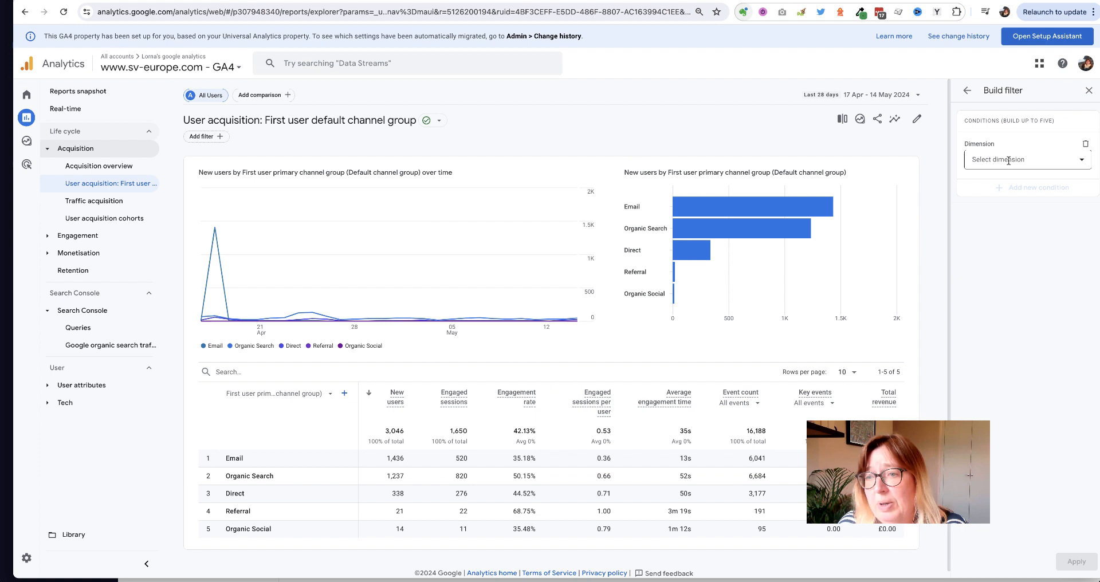
pyautogui.click(1026, 159)
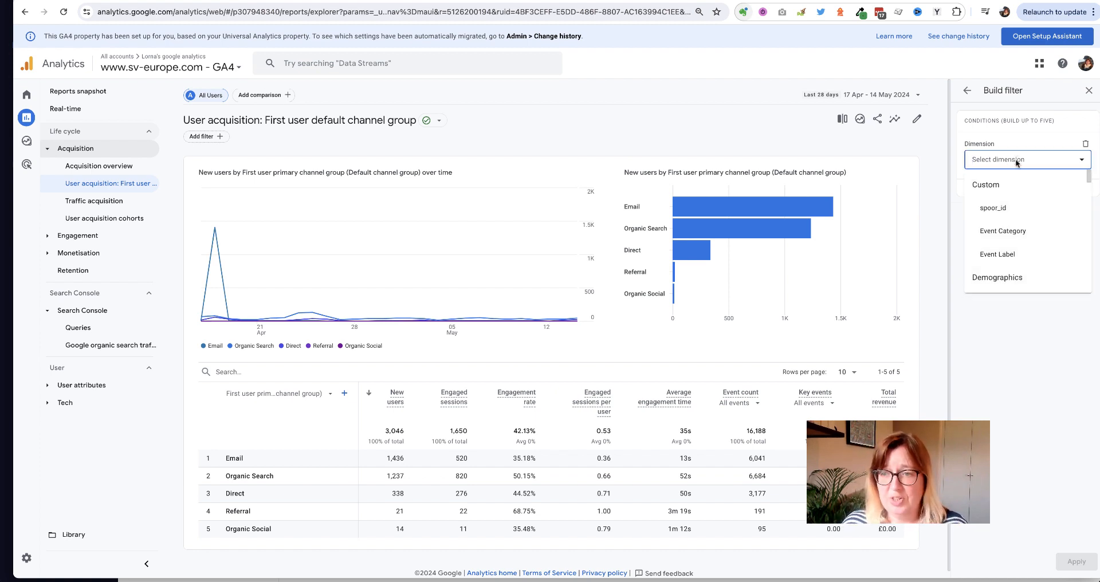
pyautogui.scroll(-3)
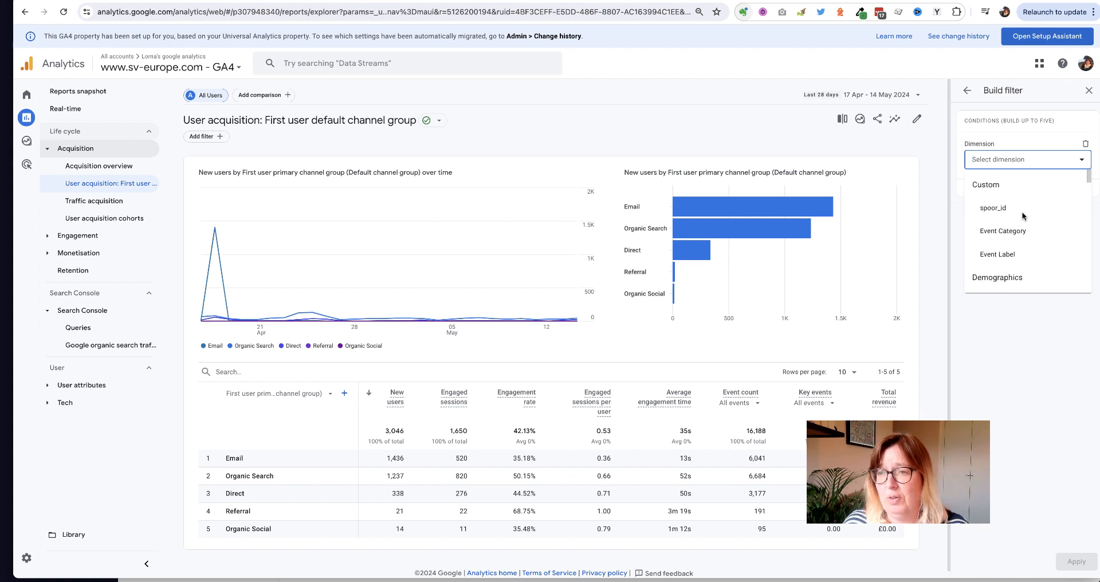
pyautogui.write('channel')
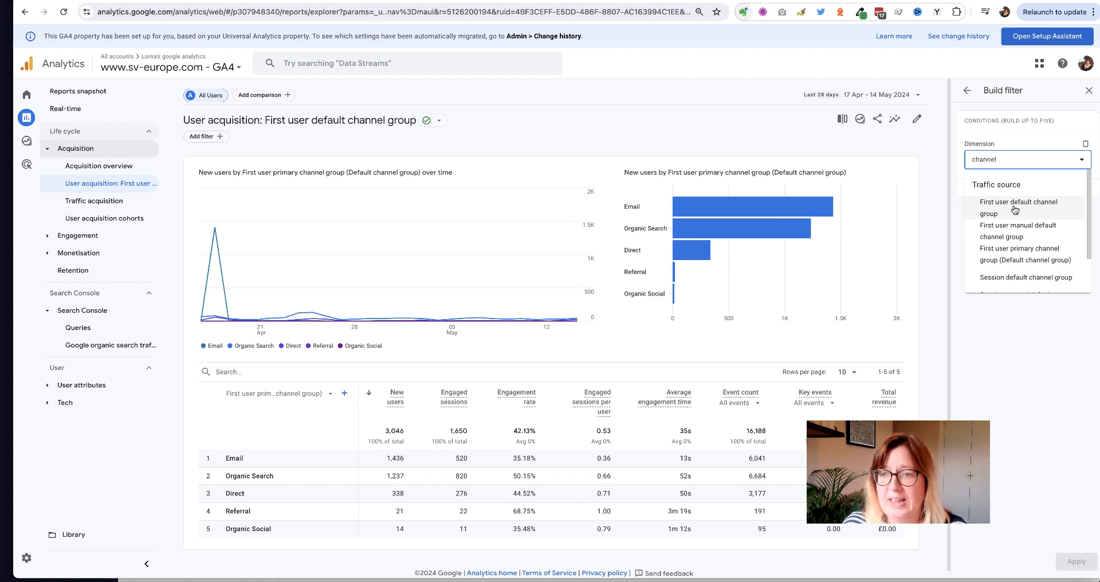
pyautogui.moveTo(1004, 210)
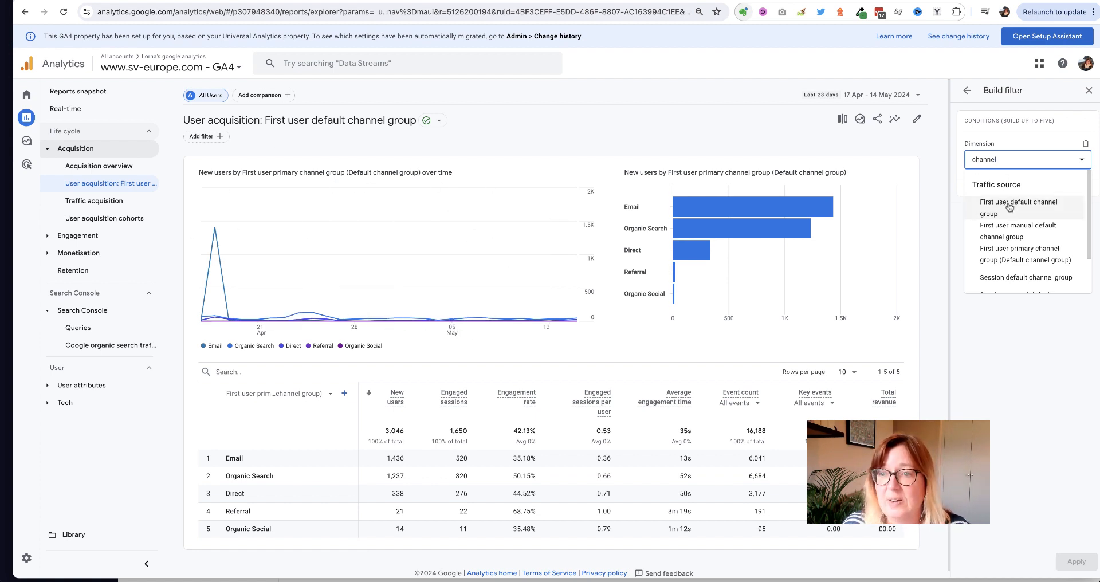
pyautogui.click(1019, 207)
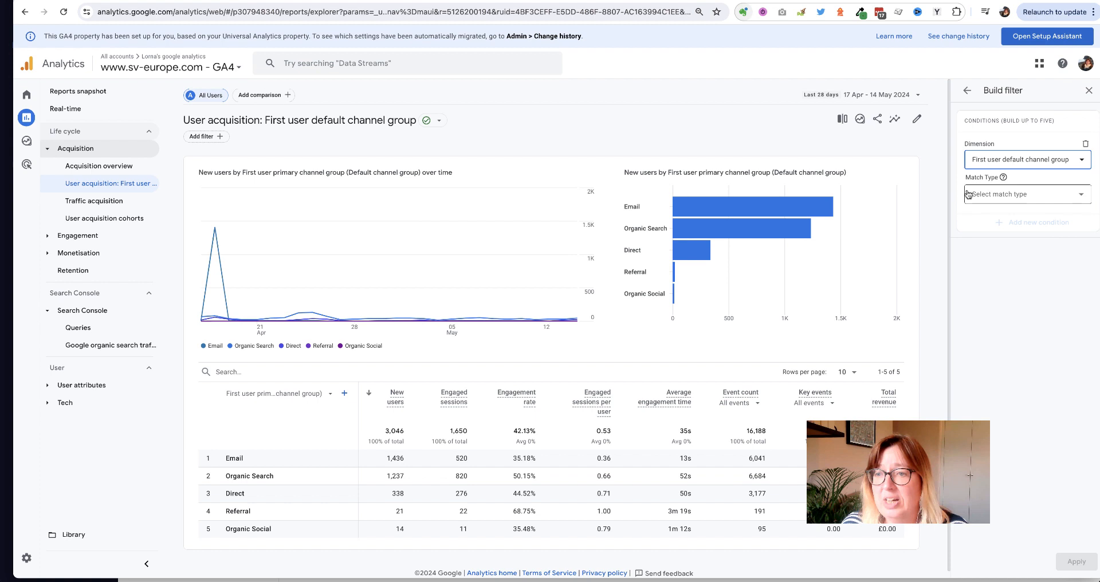
# Set the condition to 'does not exactly match' Email and apply it.
pyautogui.click(1025, 195)
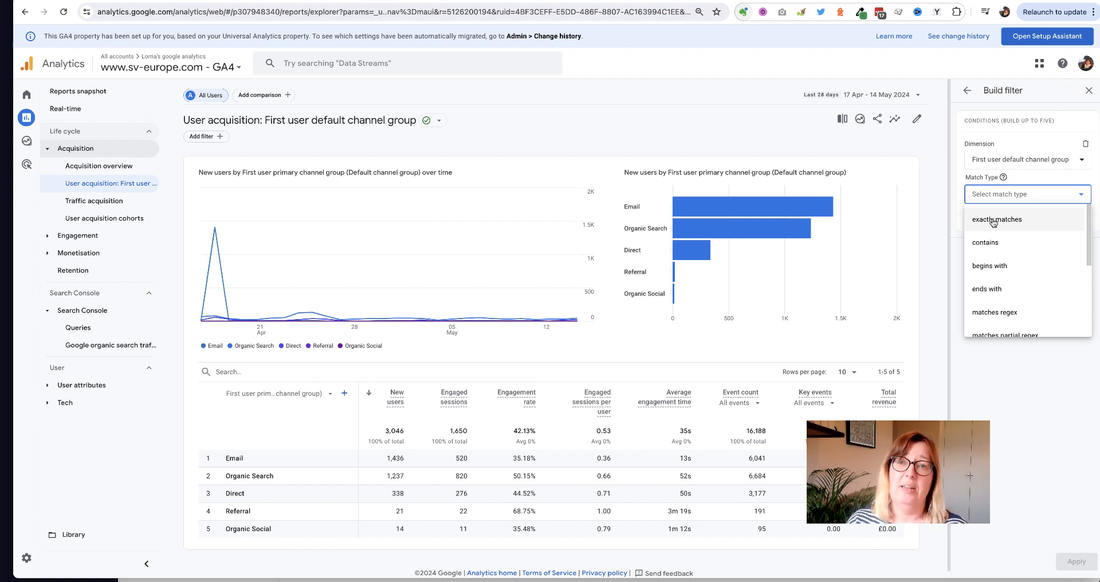
pyautogui.scroll(-3)
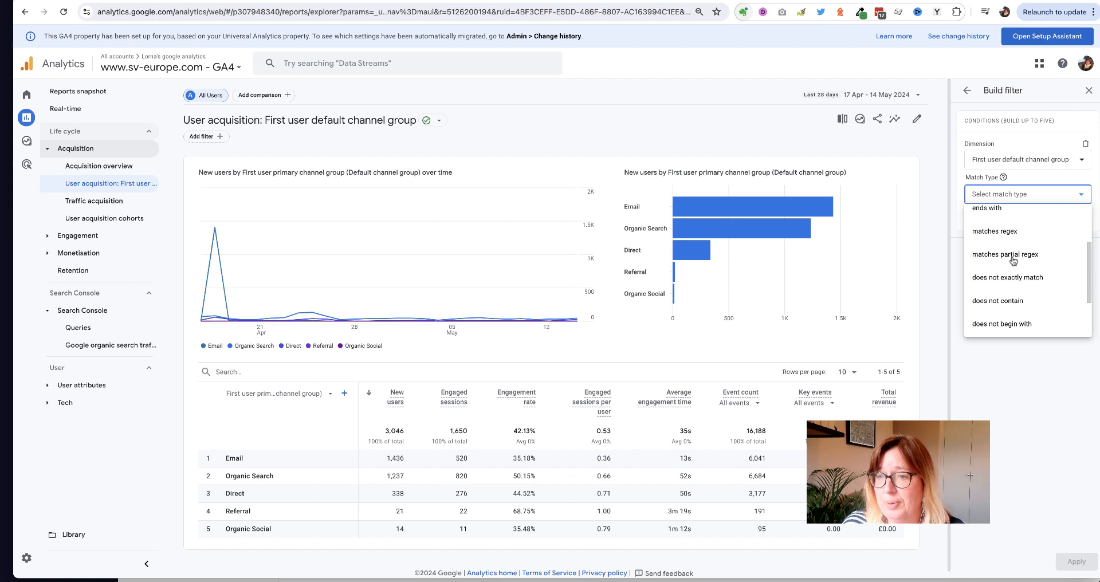
pyautogui.scroll(-3)
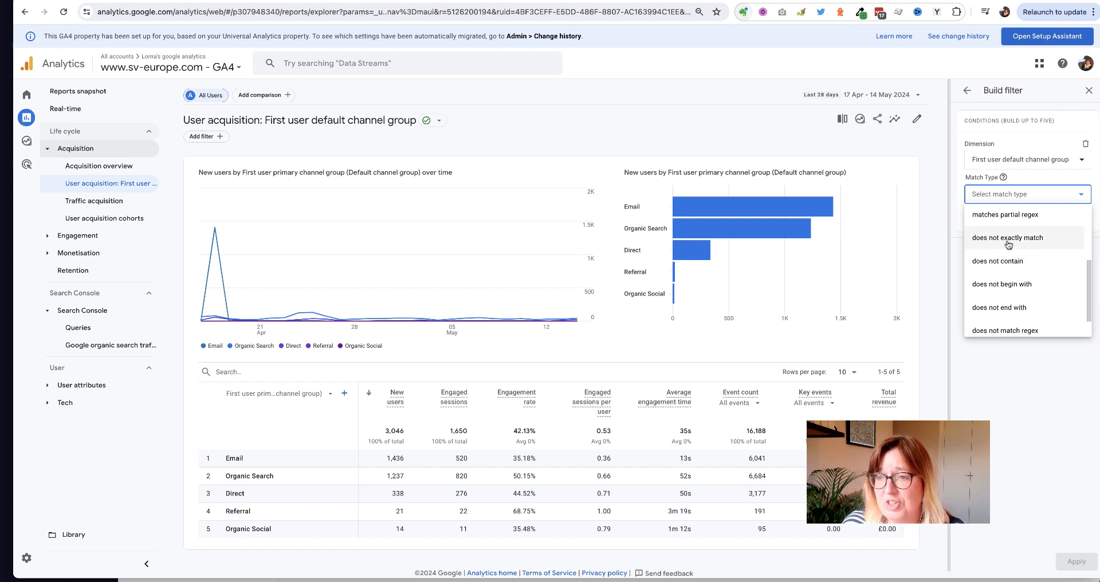
pyautogui.click(1006, 237)
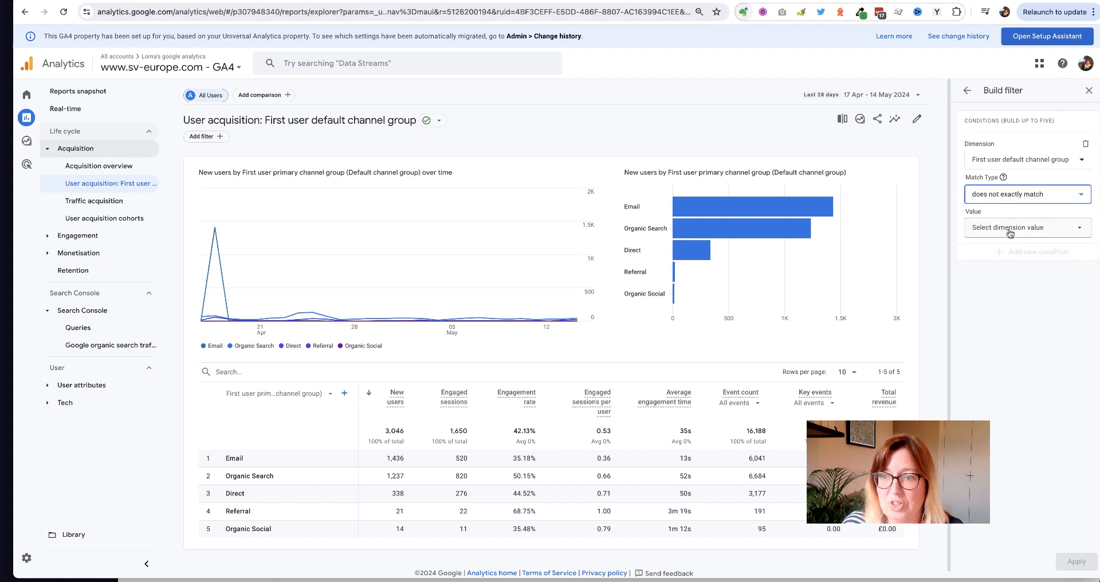
pyautogui.click(1025, 228)
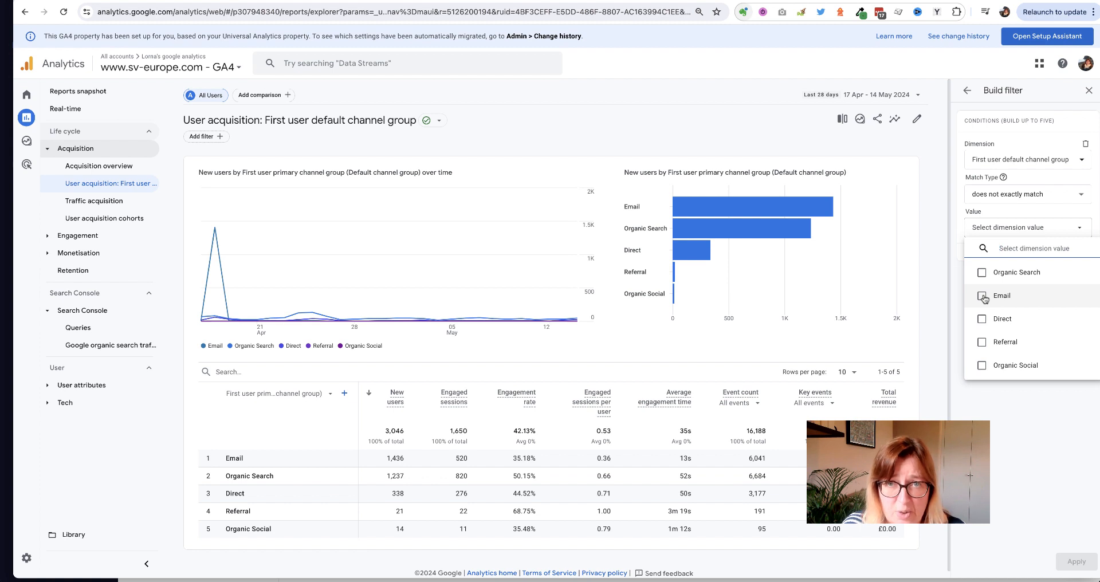
pyautogui.click(981, 295)
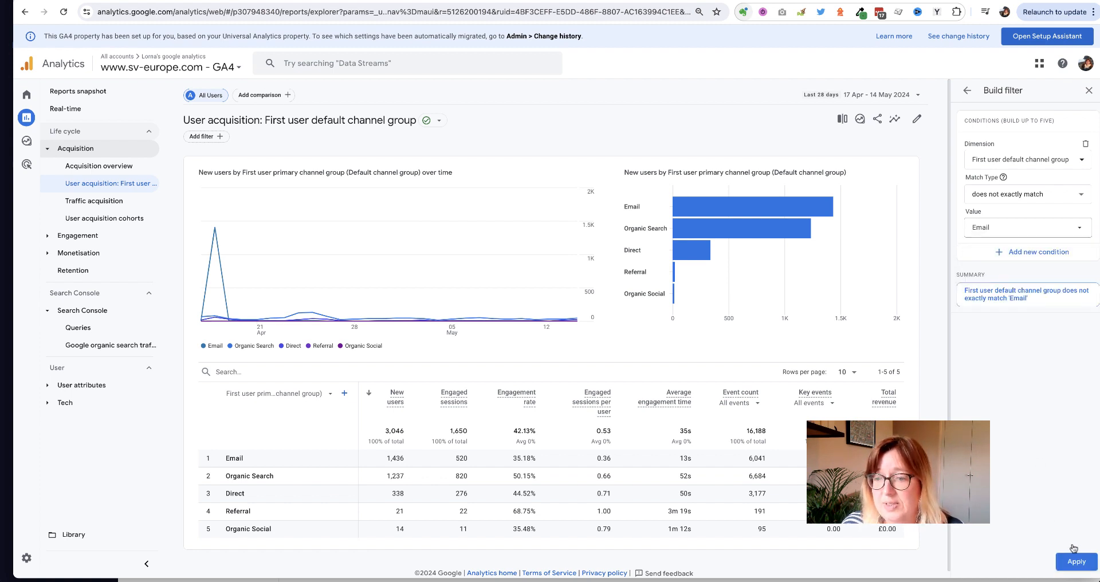
pyautogui.click(1076, 561)
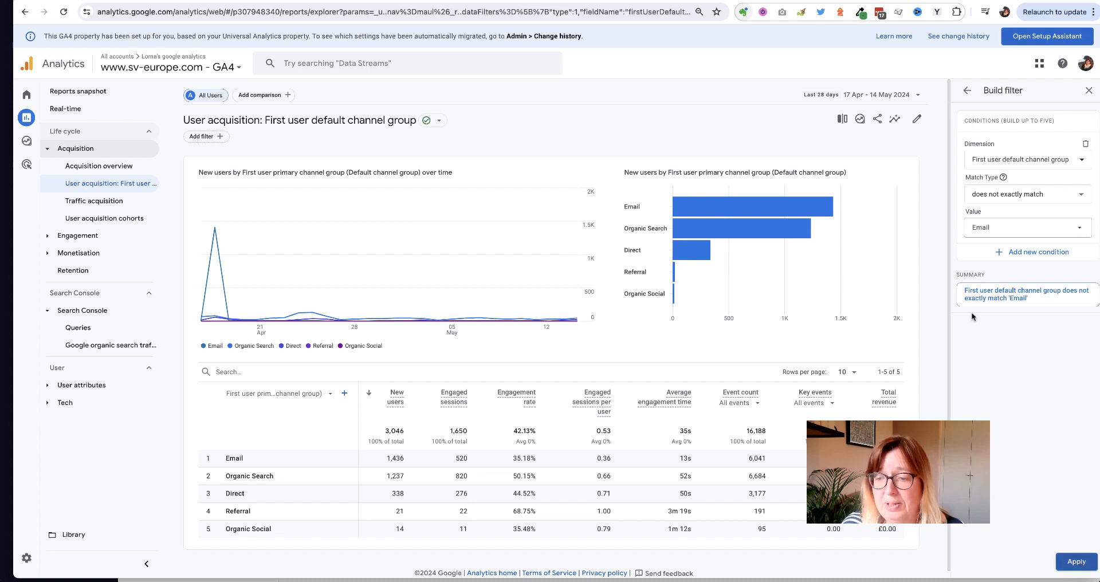
# Apply the Email-excluding filter to show only Organic Search, Direct, Referral and Organic Social.
pyautogui.click(1076, 562)
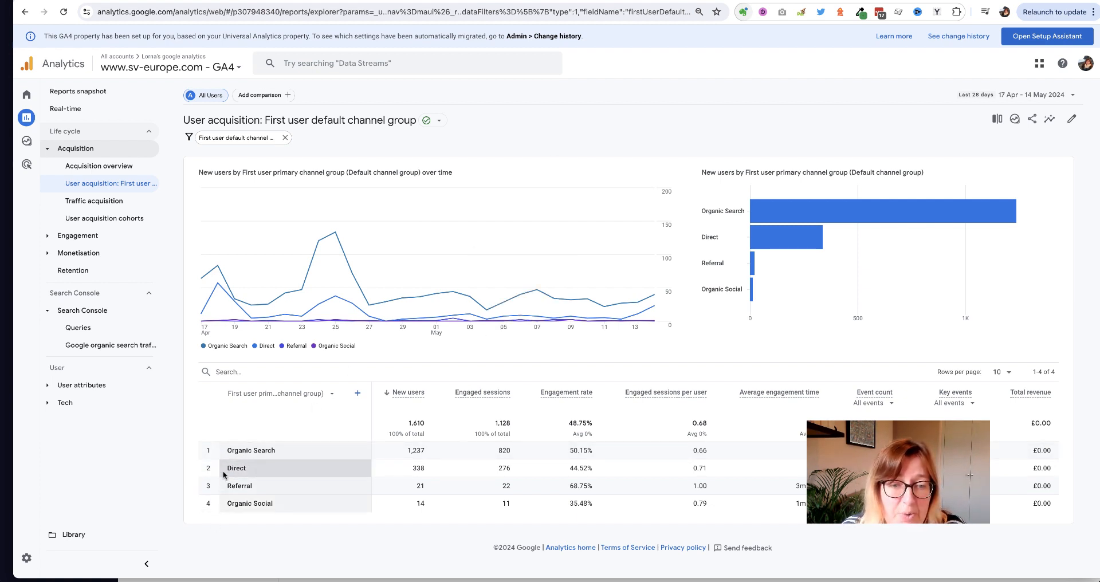
pyautogui.moveTo(293, 468)
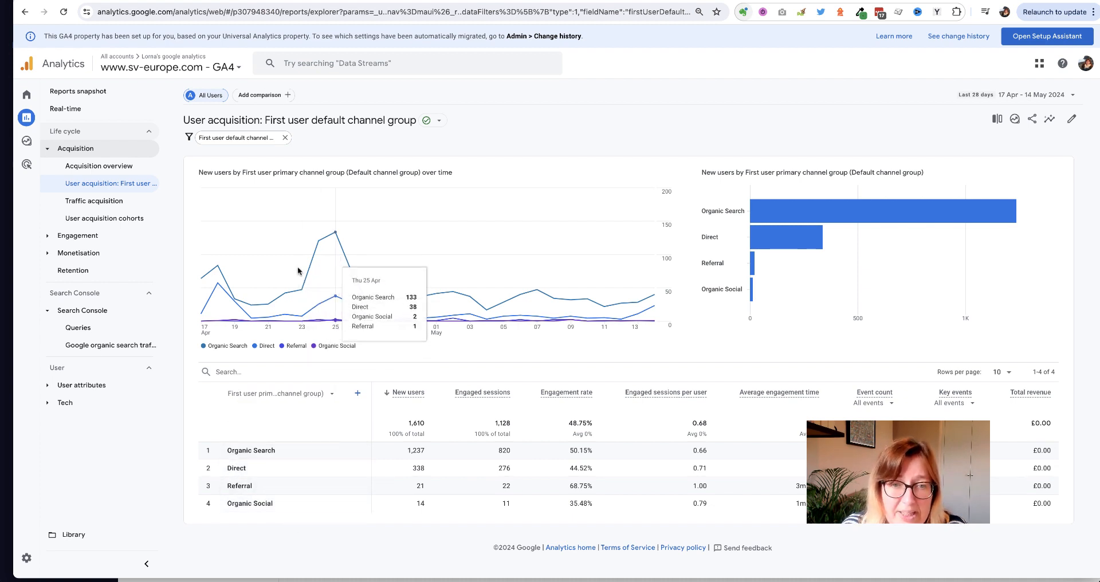
pyautogui.moveTo(351, 279)
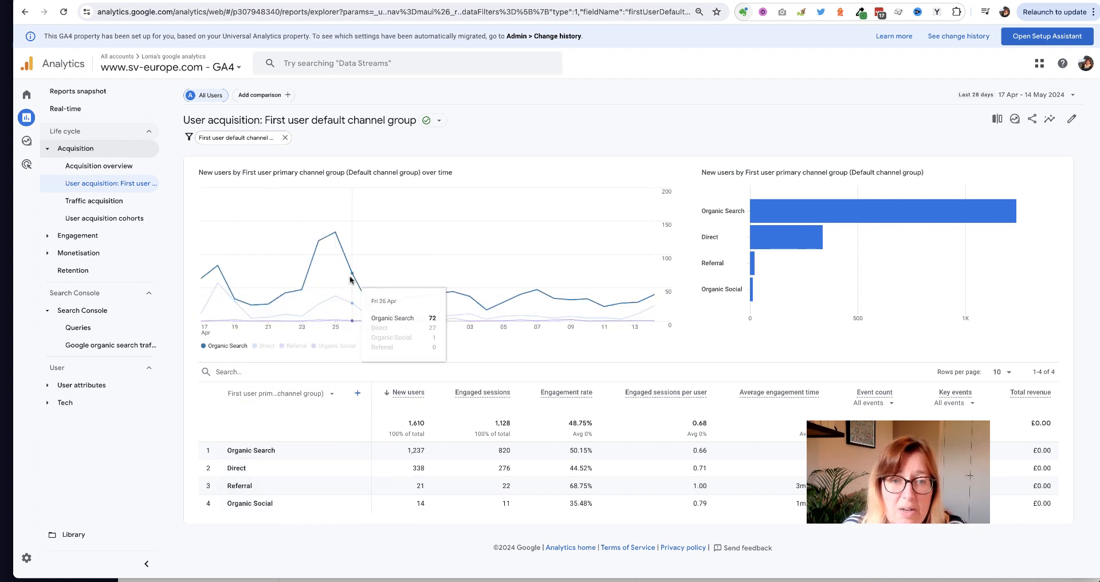
pyautogui.moveTo(437, 298)
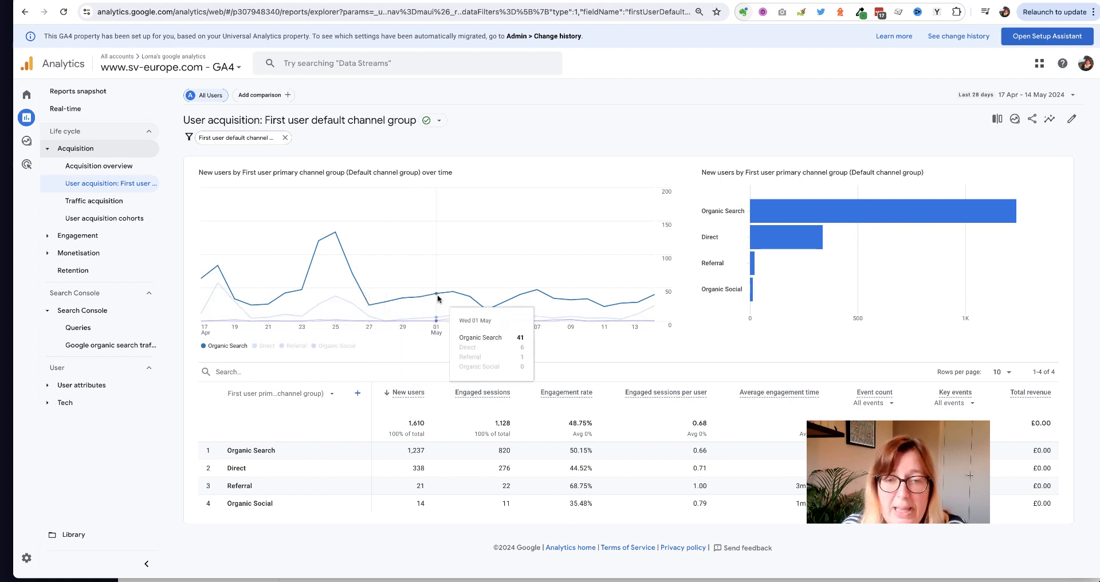
pyautogui.moveTo(512, 298)
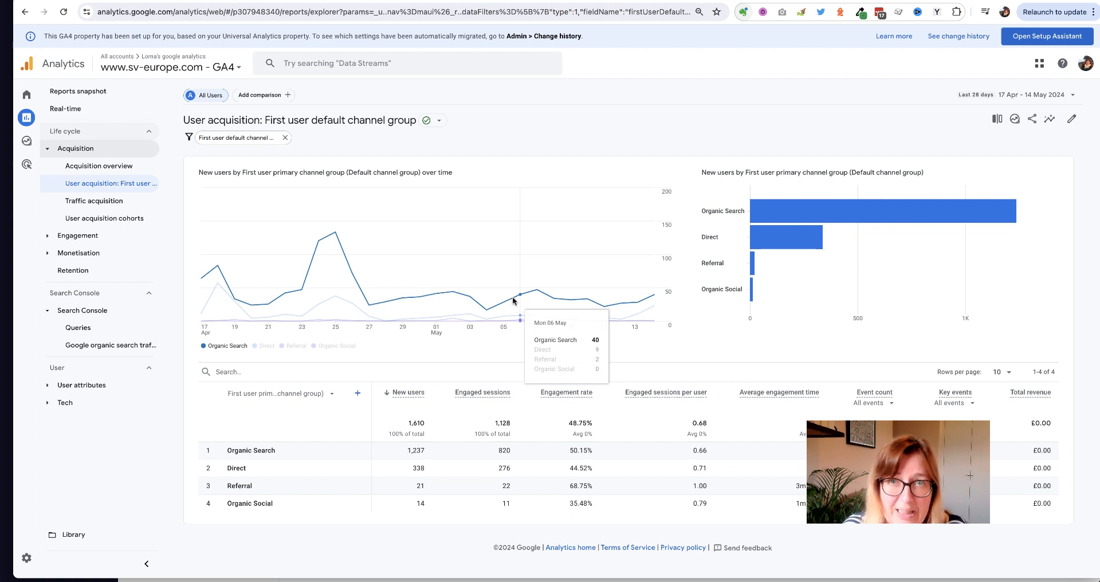
pyautogui.moveTo(565, 303)
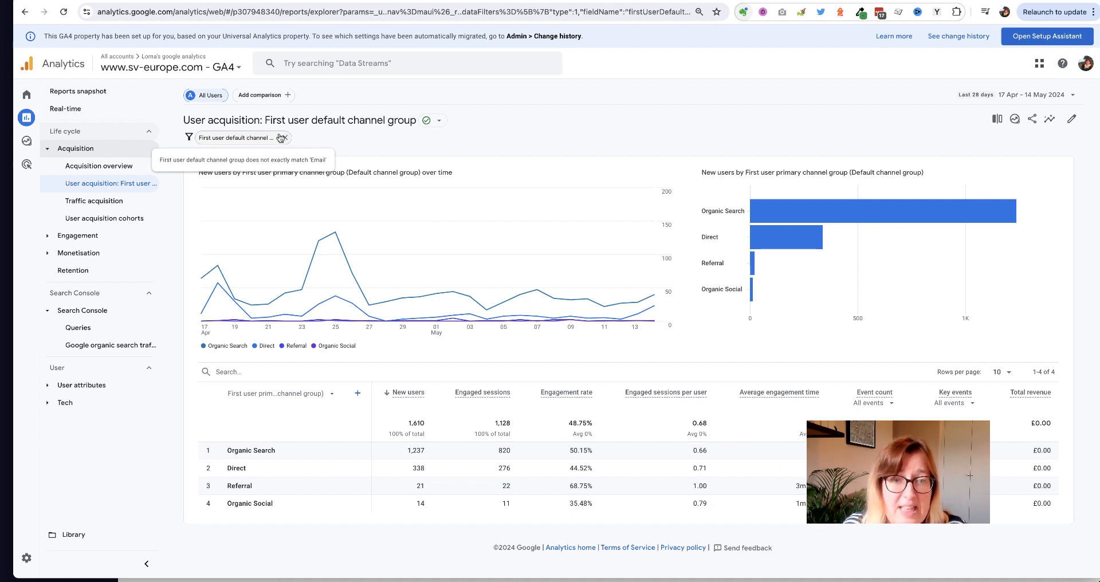
# Remove the Email-exclusion filter chip to restore all five channels.
pyautogui.click(283, 137)
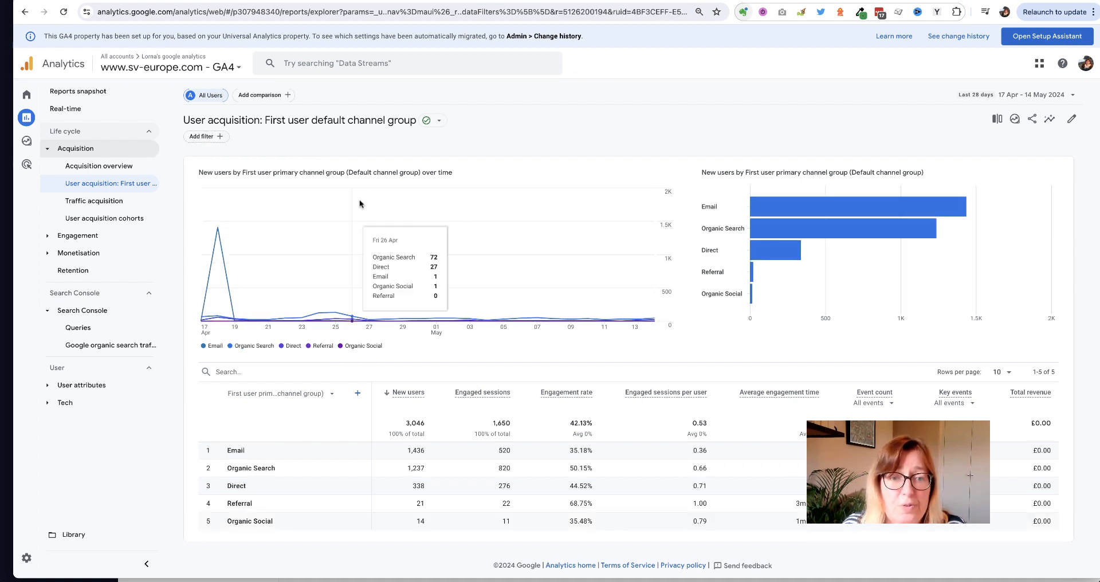
pyautogui.moveTo(218, 247)
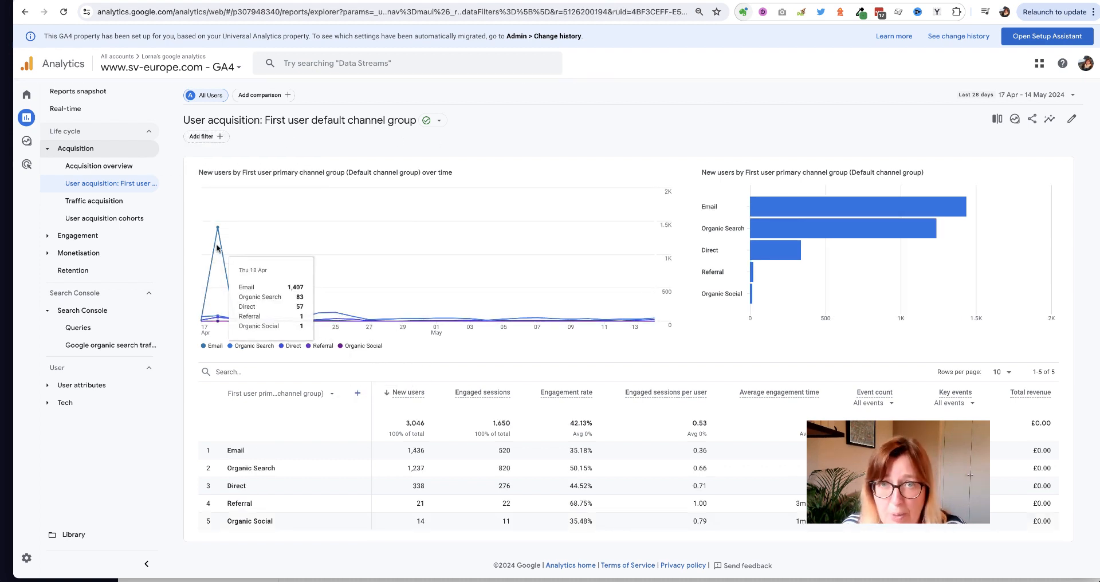
pyautogui.moveTo(525, 186)
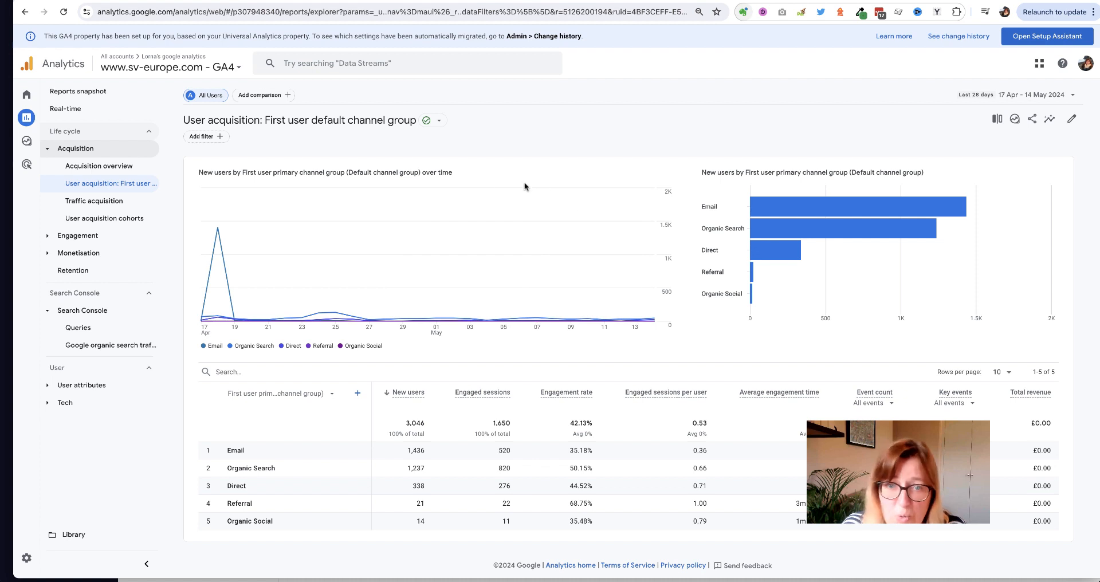
pyautogui.moveTo(519, 152)
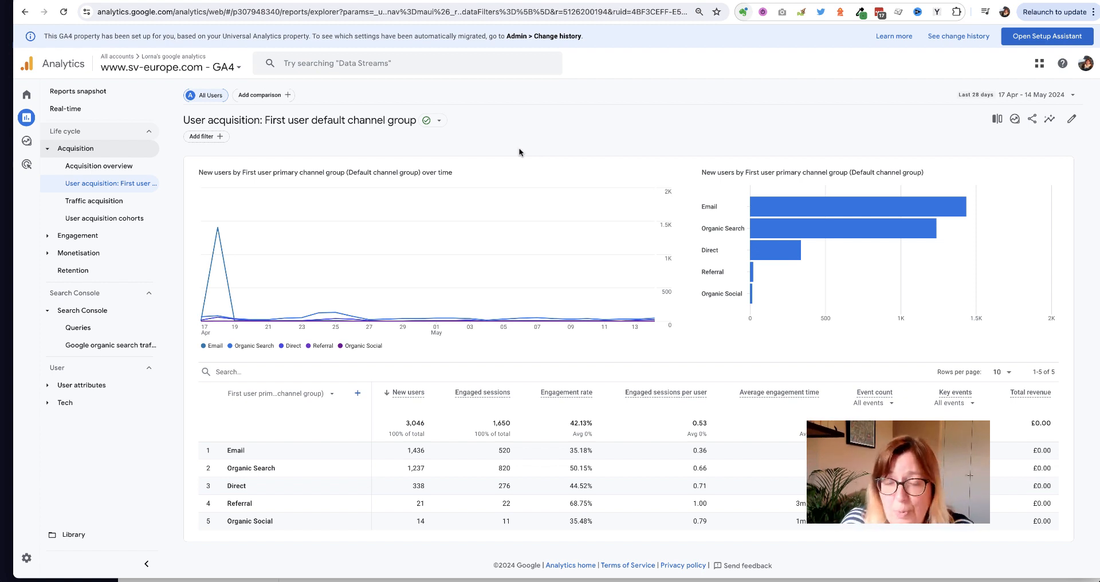
pyautogui.moveTo(218, 301)
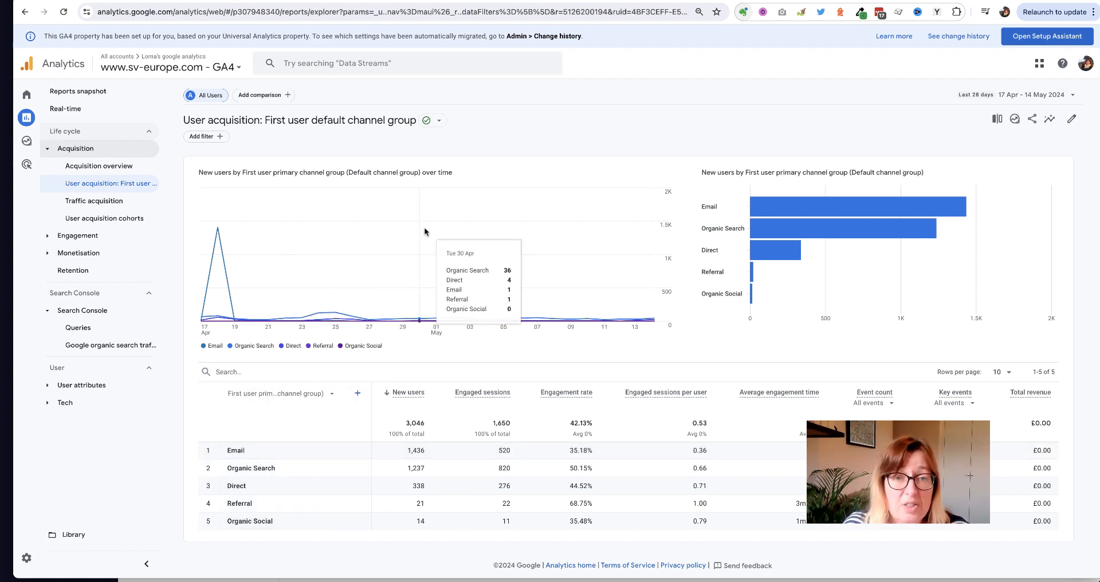
pyautogui.moveTo(578, 119)
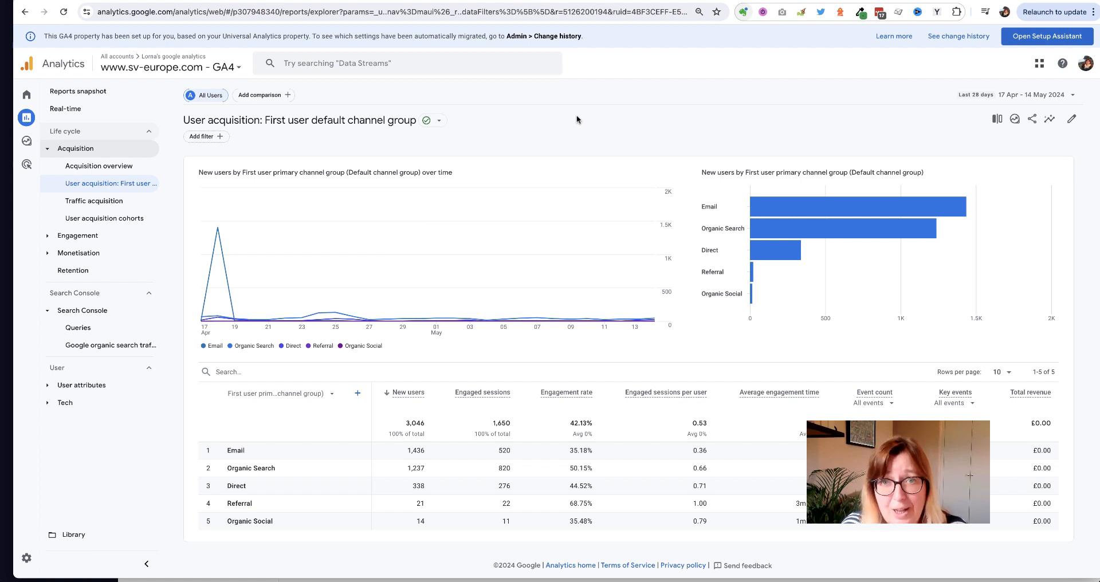